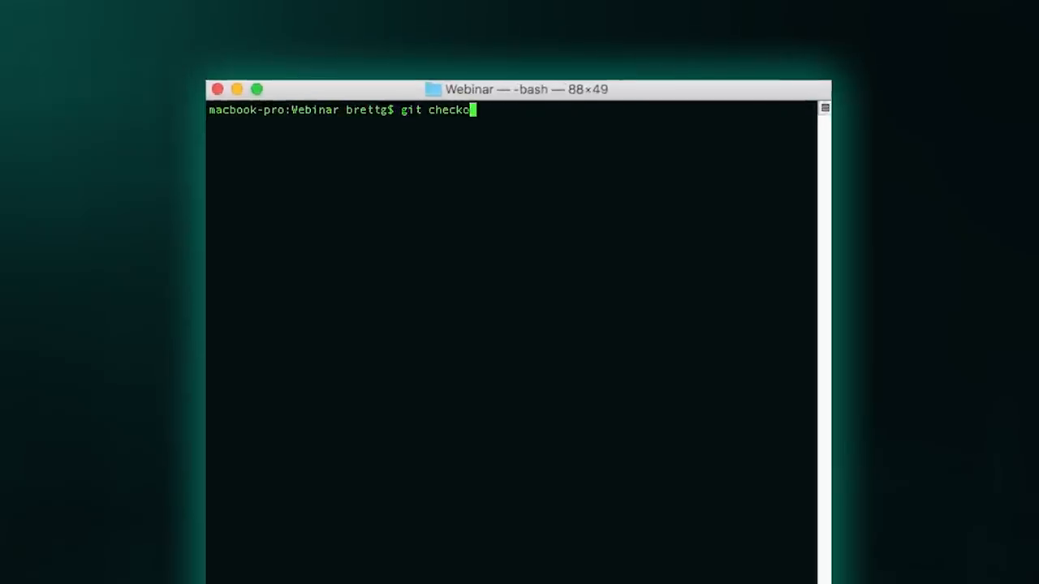
Check out my-changes and compare it with origin/punch-up using git show-branch.
{"action": "key", "text": "Return"}
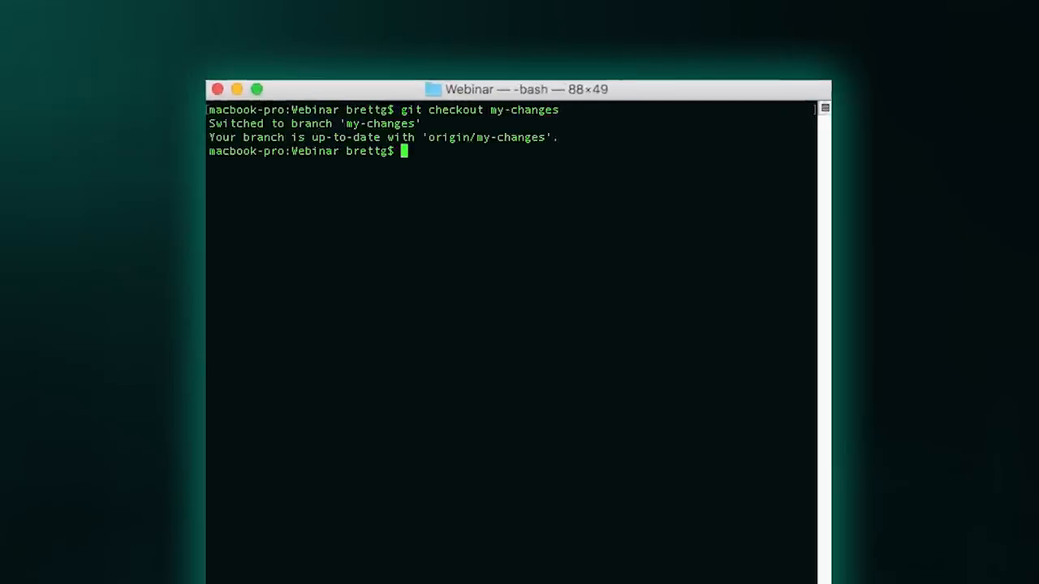
{"action": "type", "text": "git show-branch"}
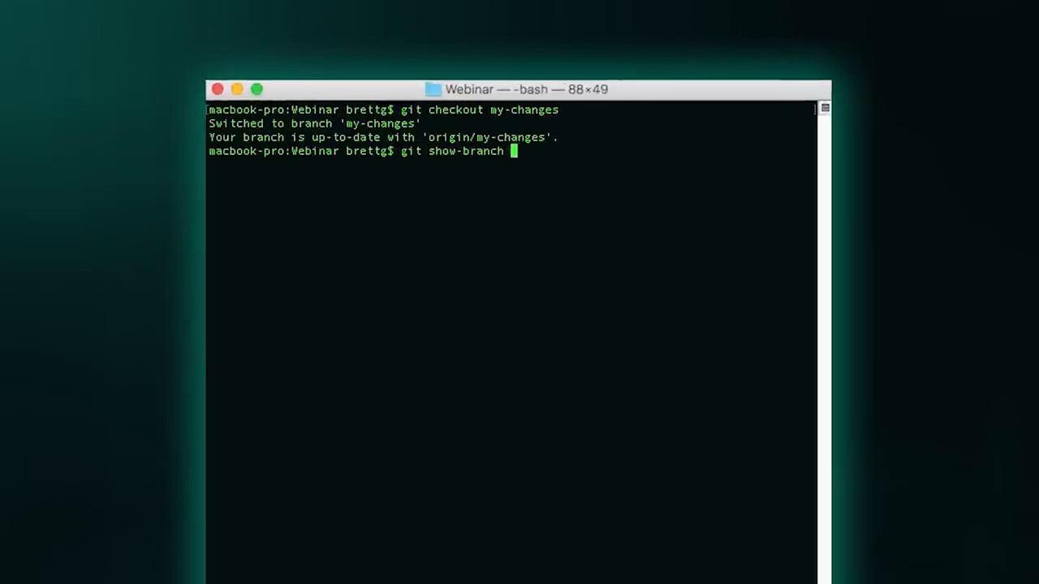
{"action": "type", "text": "my-changes origin/punch-up"}
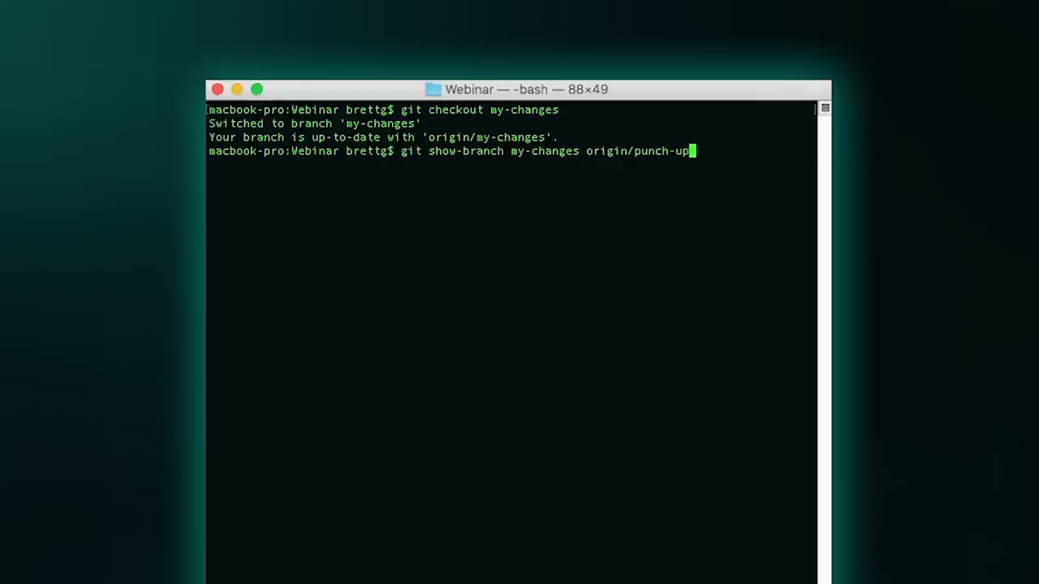
{"action": "key", "text": "Return"}
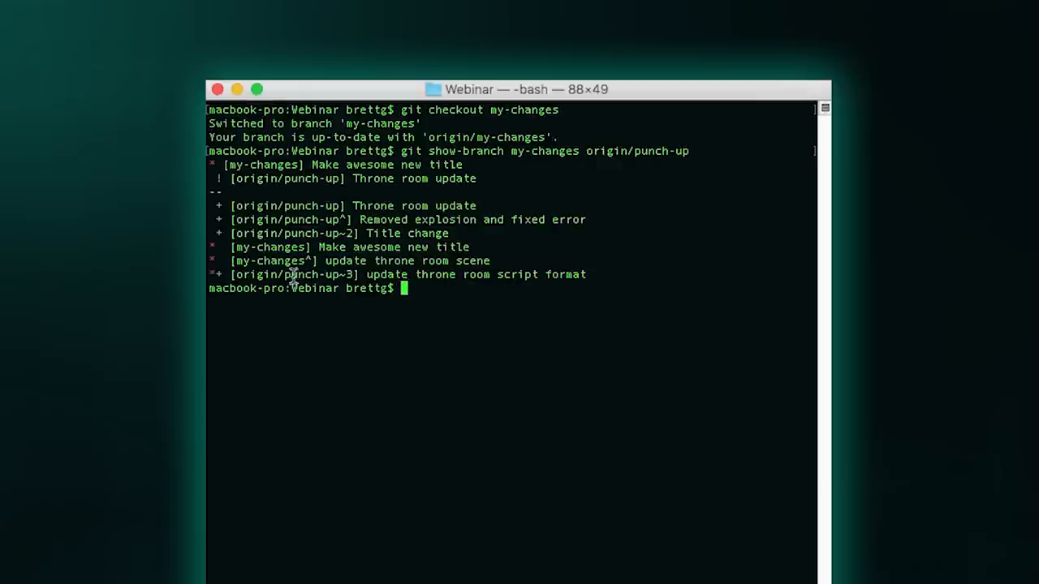
{"action": "mouse_move", "coordinate": [299, 247]}
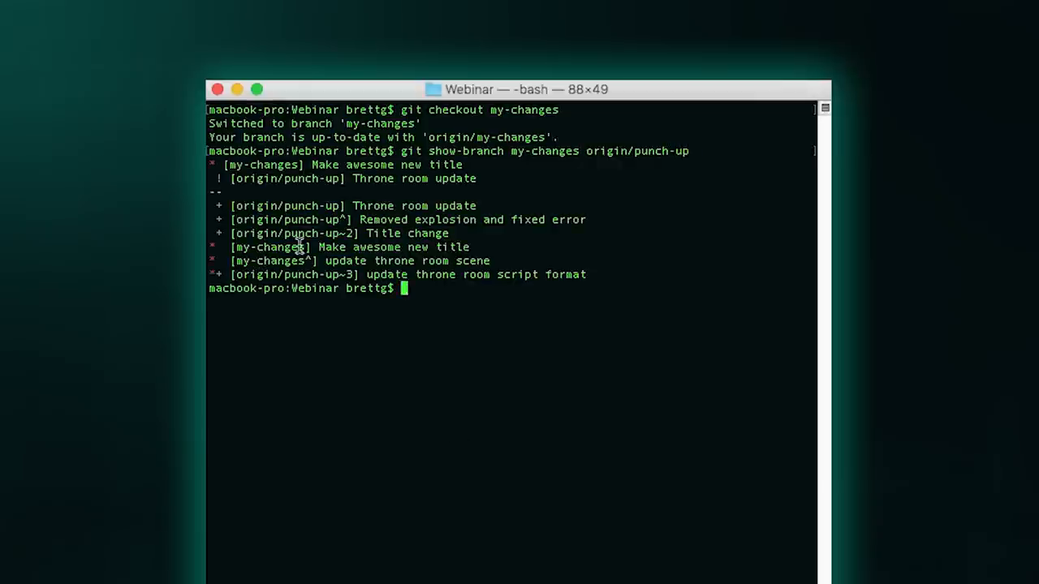
{"action": "mouse_move", "coordinate": [428, 316]}
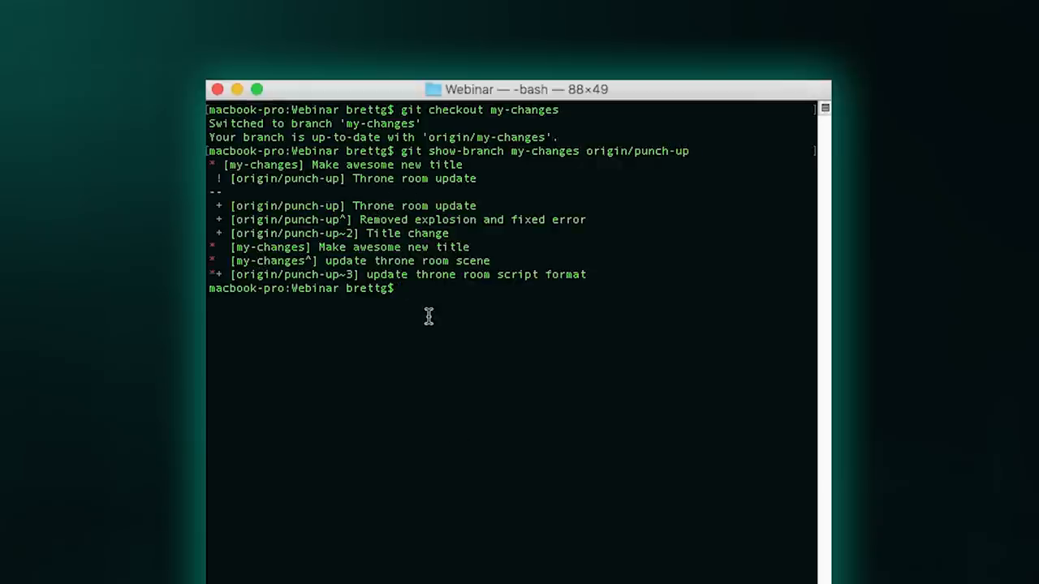
Enter the command git rebase origin/punch-up.
{"action": "type", "text": "git rebase"}
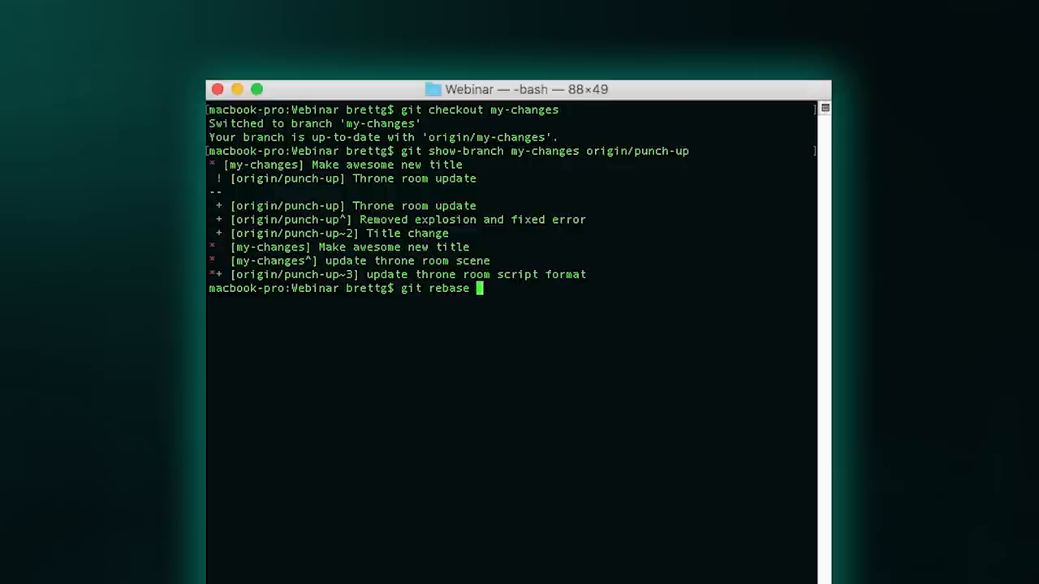
{"action": "type", "text": "origin/"}
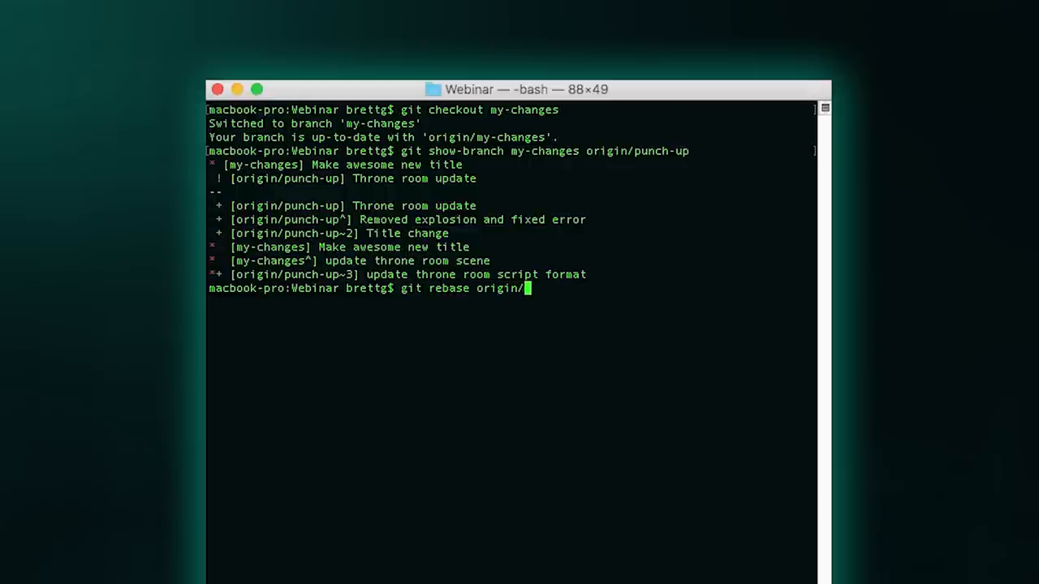
{"action": "type", "text": "punch-up"}
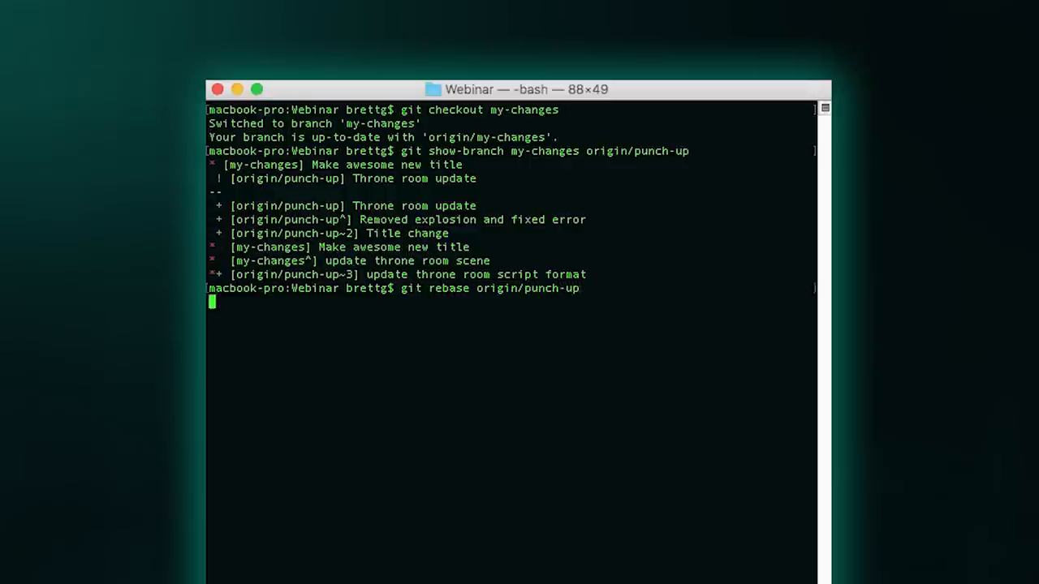
Run the rebase onto origin/punch-up, then git status to show throne-room.md unmerged.
{"action": "key", "text": "Return"}
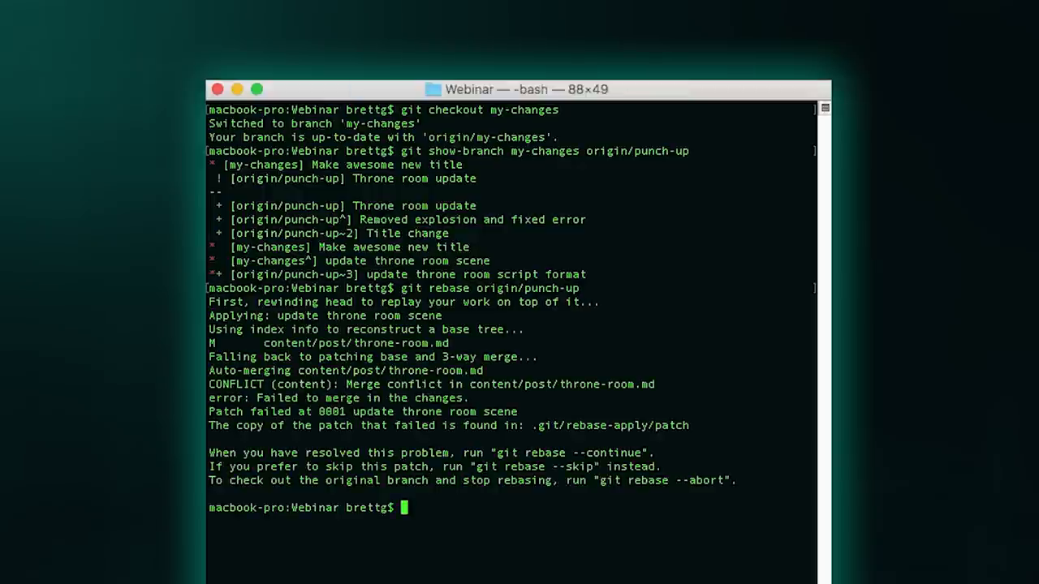
{"action": "type", "text": "git"}
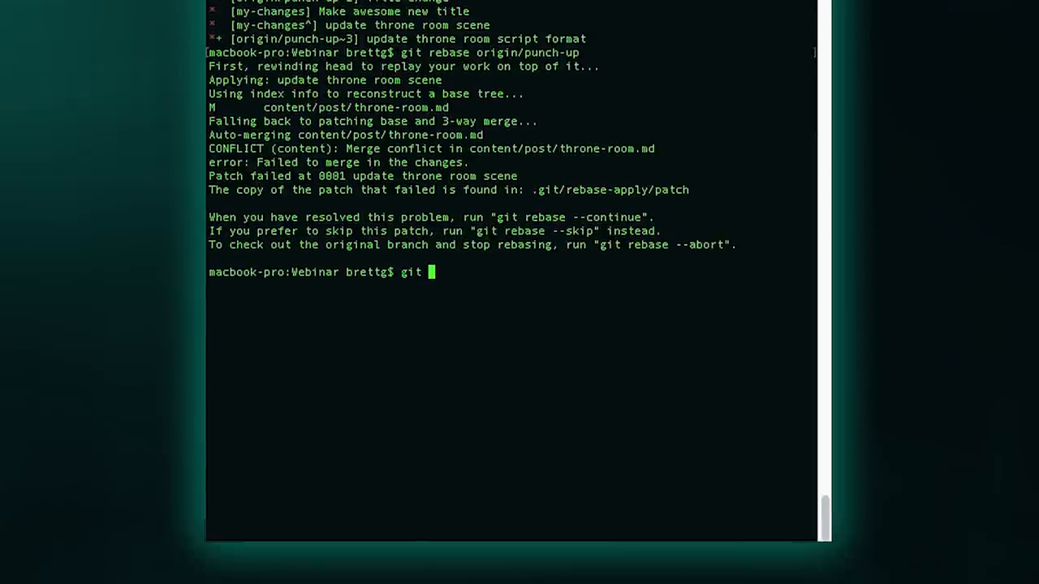
{"action": "key", "text": "Return"}
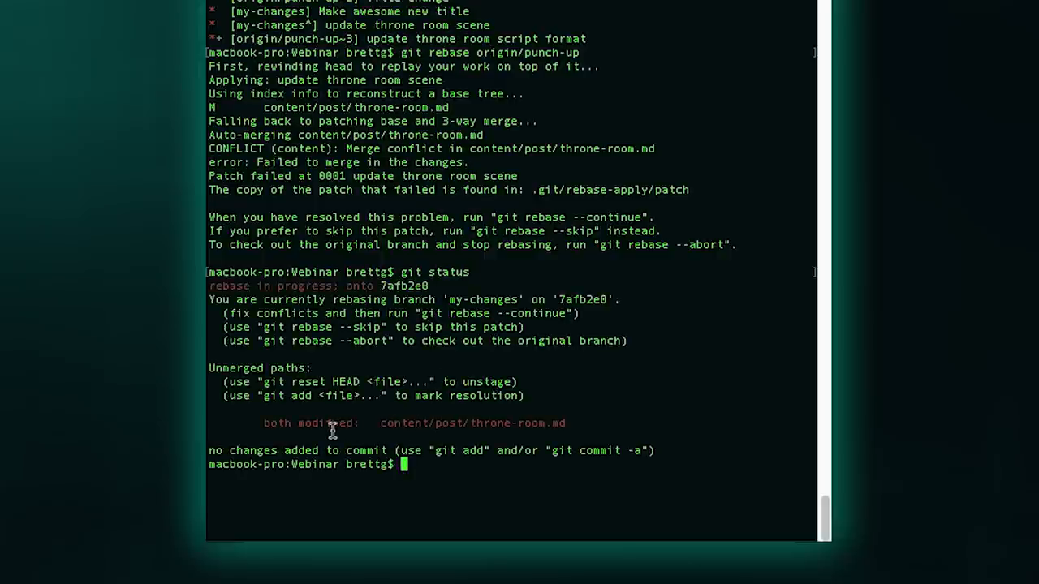
{"action": "mouse_move", "coordinate": [535, 435]}
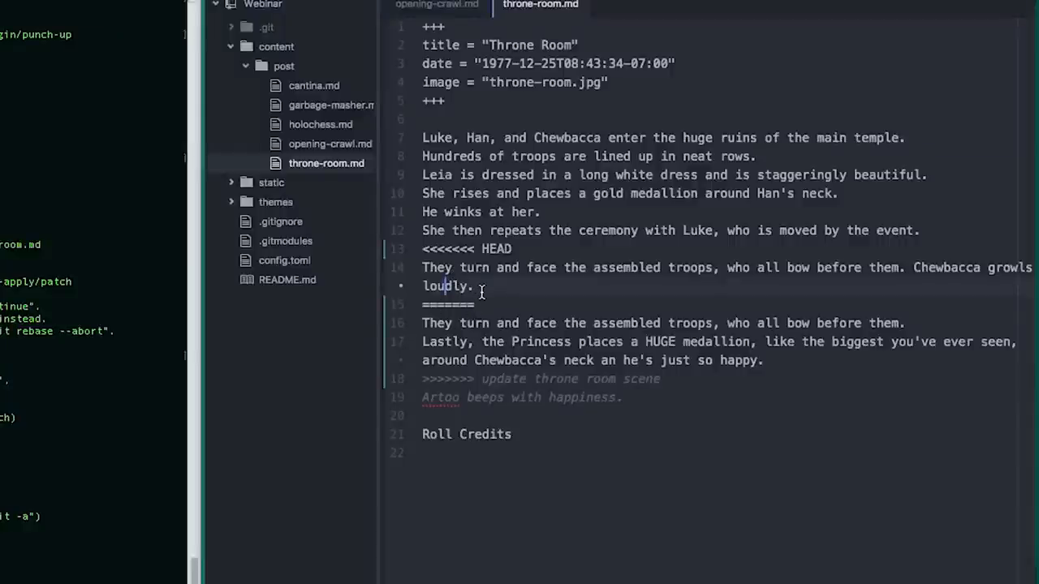
{"action": "mouse_move", "coordinate": [24, 399]}
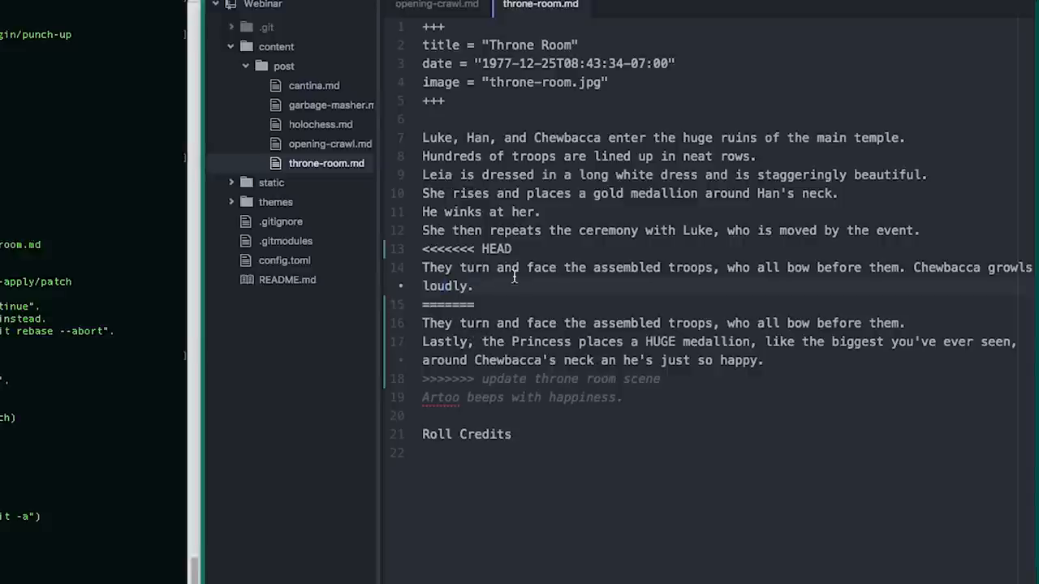
Begin selecting the HEAD block of the throne-room.md conflict in Atom.
{"action": "left_click", "coordinate": [478, 304]}
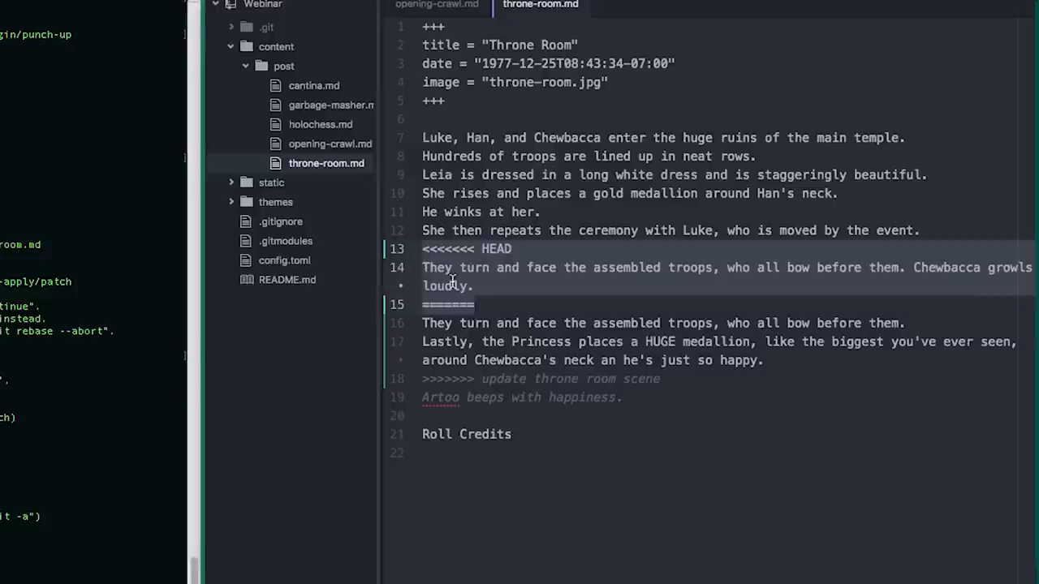
{"action": "mouse_move", "coordinate": [460, 303]}
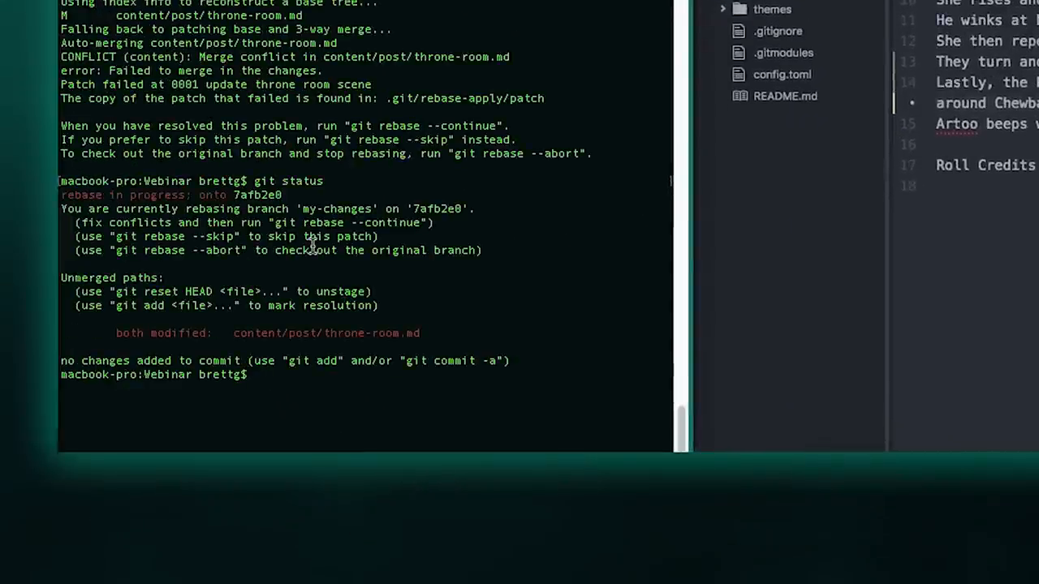
Stage throne-room.md, run git rebase --continue, and check status showing opening-crawl.md unmerged.
{"action": "type", "text": "git a"}
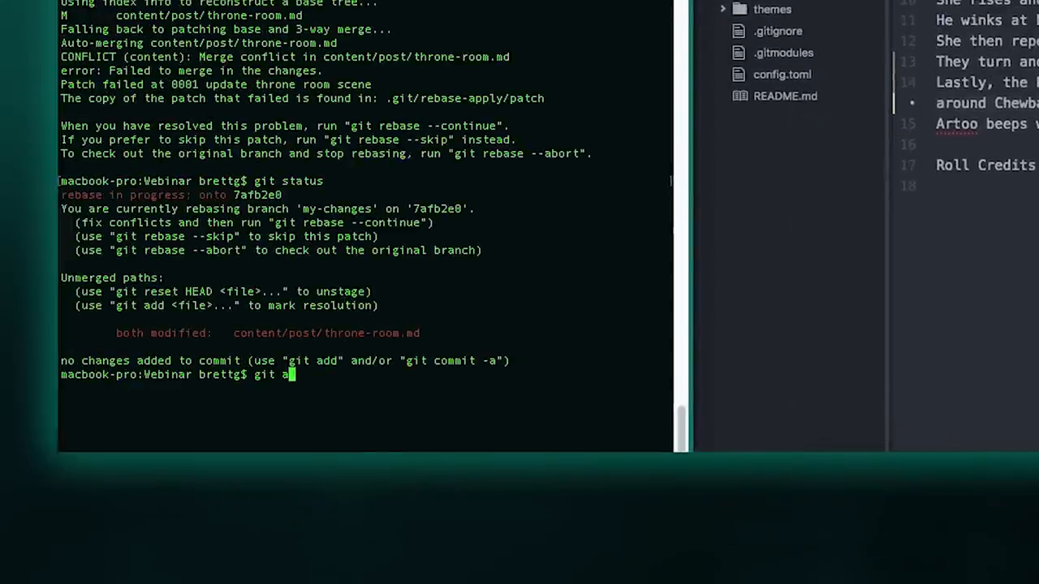
{"action": "key", "text": "Return"}
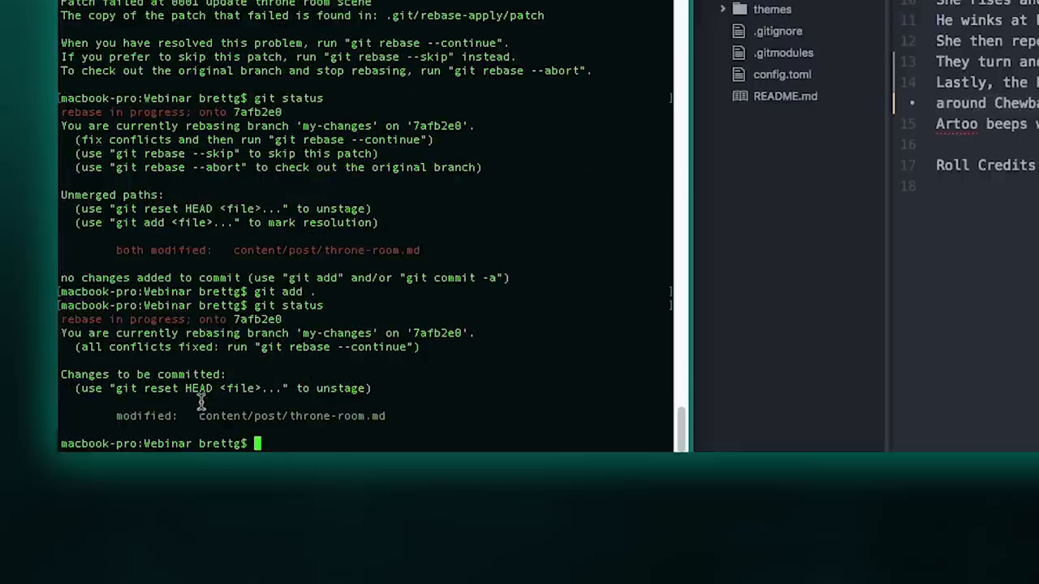
{"action": "mouse_move", "coordinate": [301, 363]}
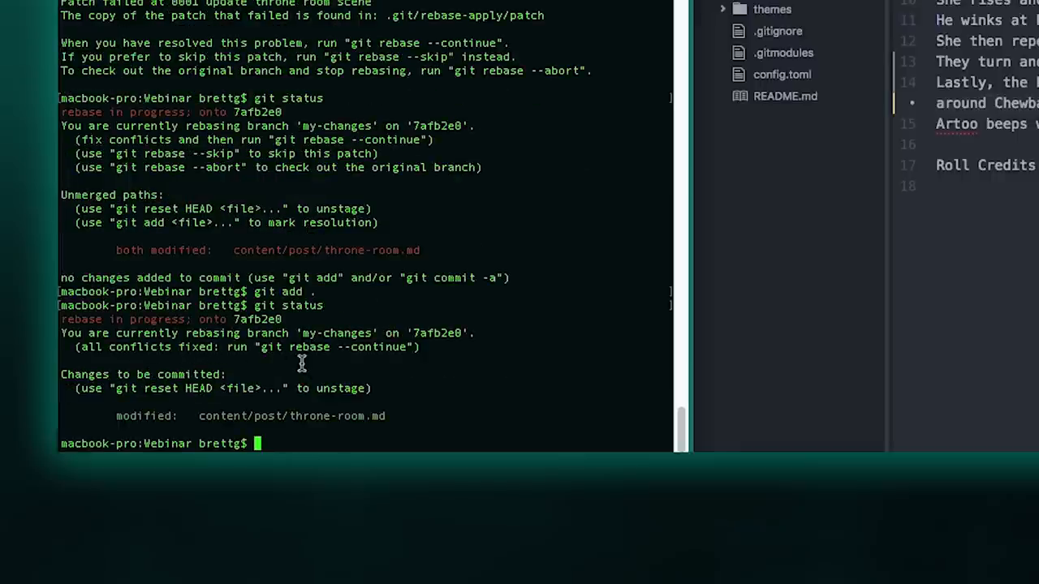
{"action": "type", "text": "git"}
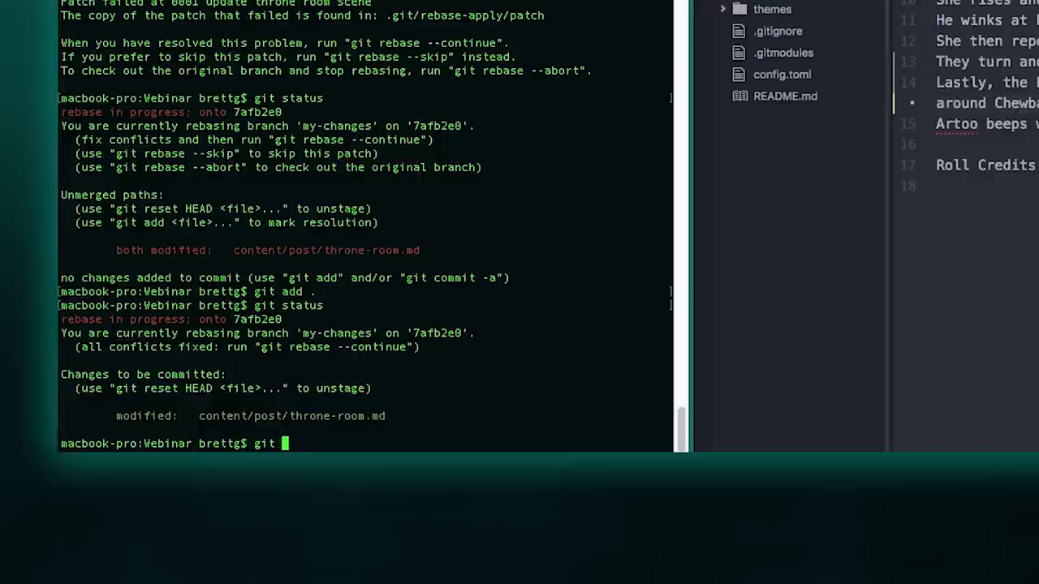
{"action": "type", "text": "rebase --c"}
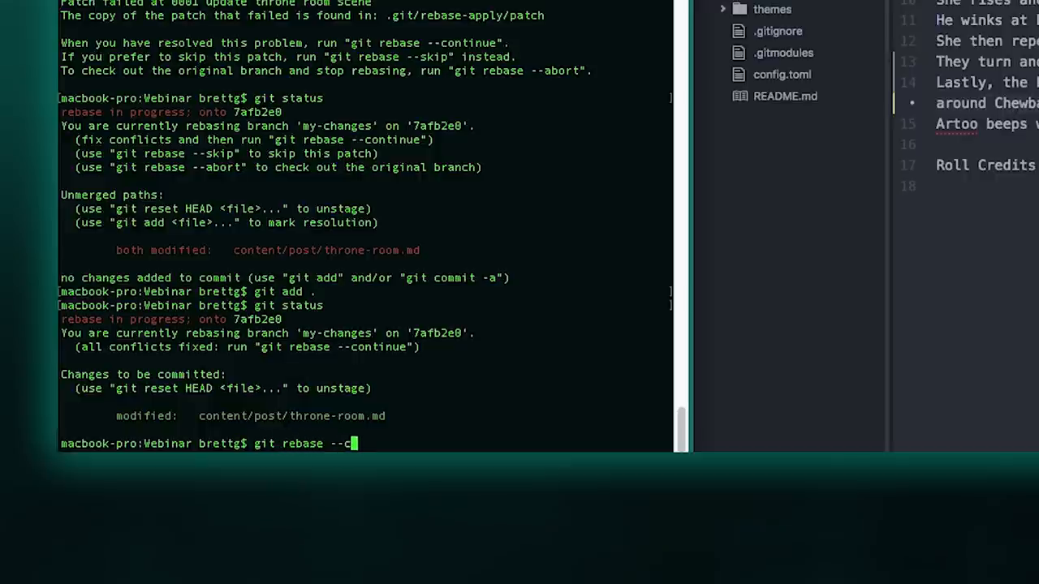
{"action": "key", "text": "Return"}
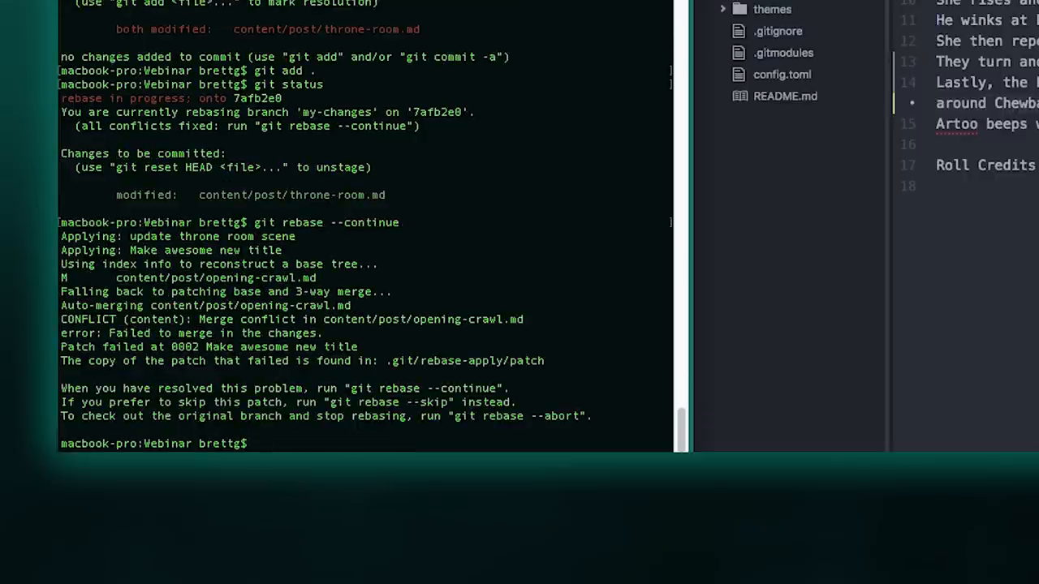
{"action": "type", "text": "git status"}
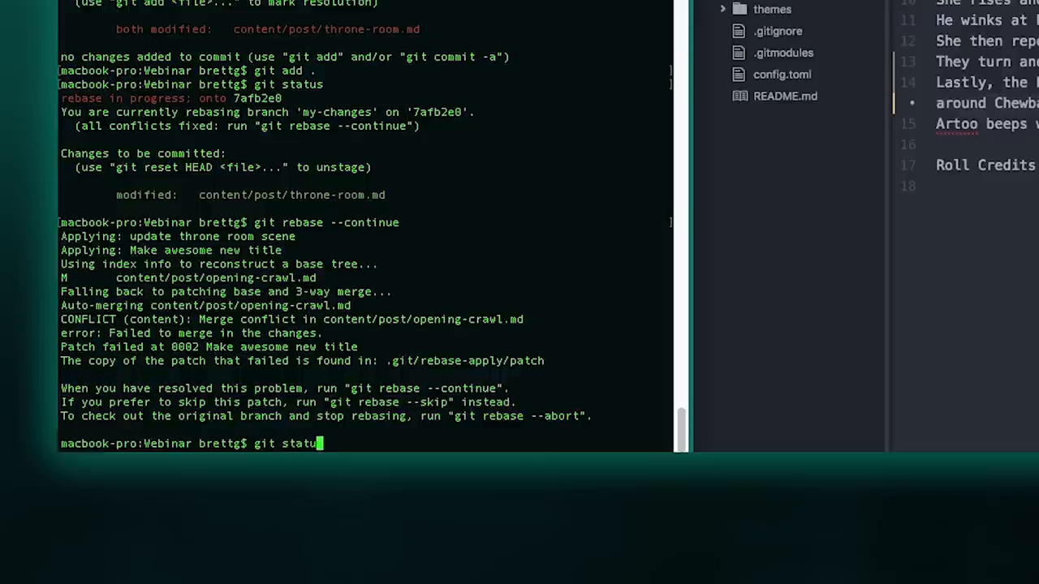
{"action": "key", "text": "Return"}
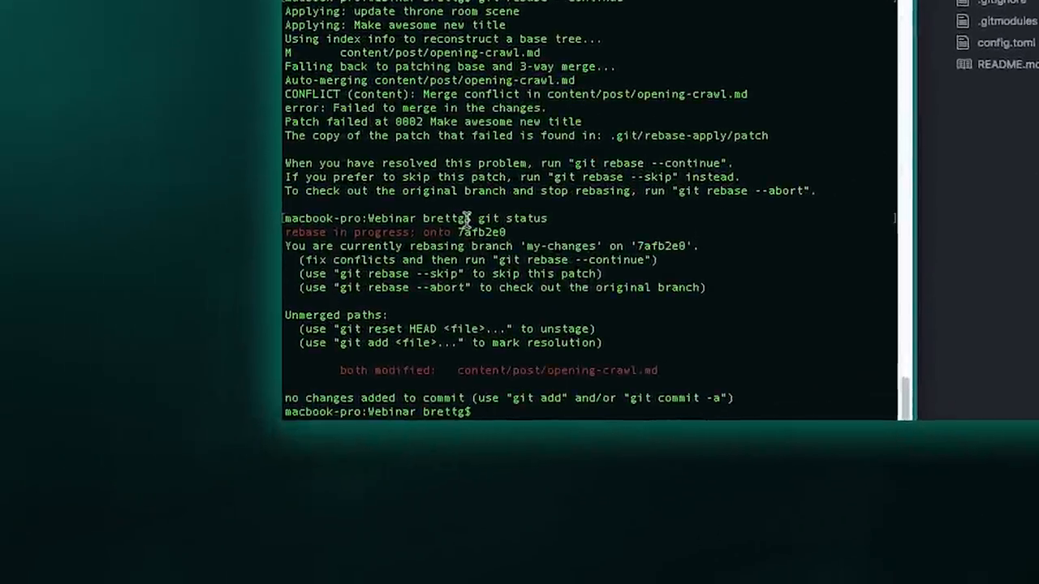
Stage opening-crawl.md with git add . and run git rebase --continue.
{"action": "type", "text": "git add ."}
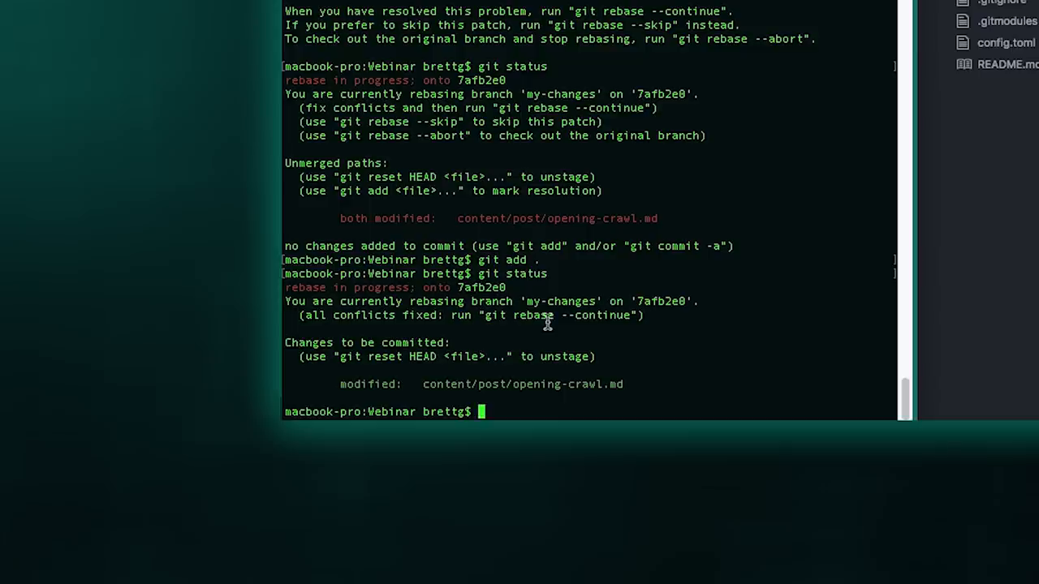
{"action": "type", "text": "git"}
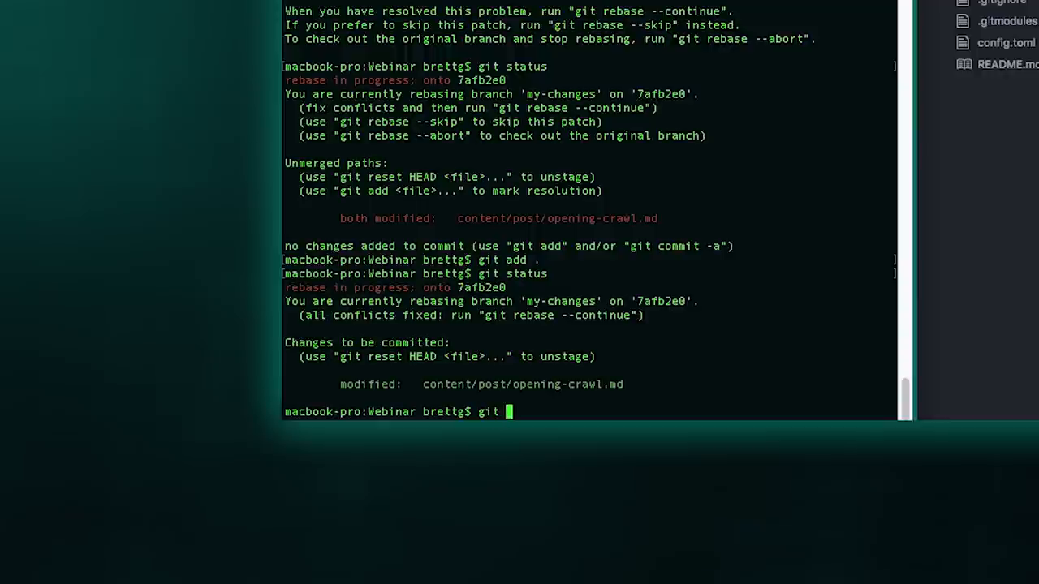
{"action": "type", "text": "rebase --conti"}
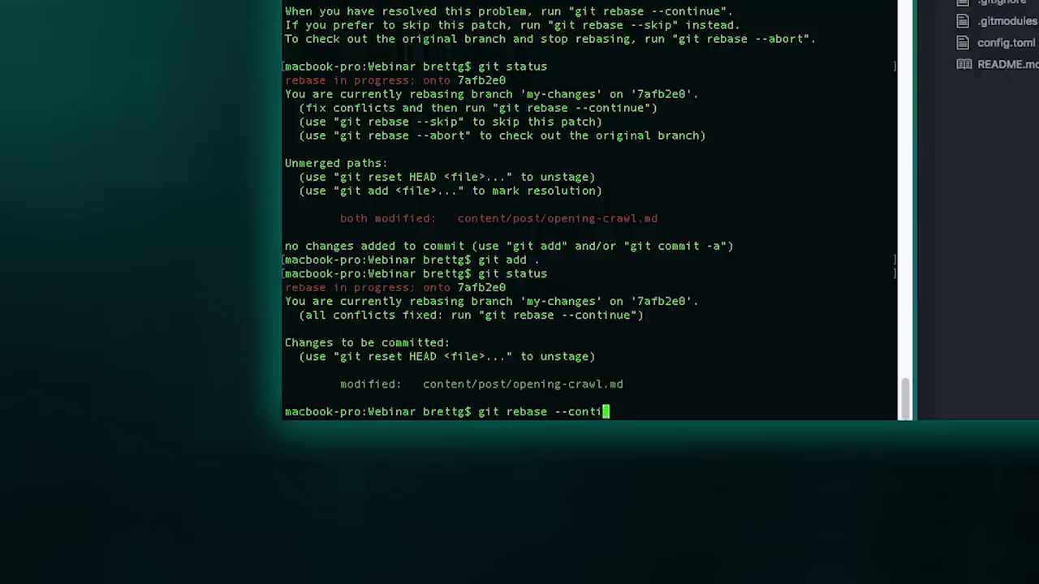
{"action": "key", "text": "Return"}
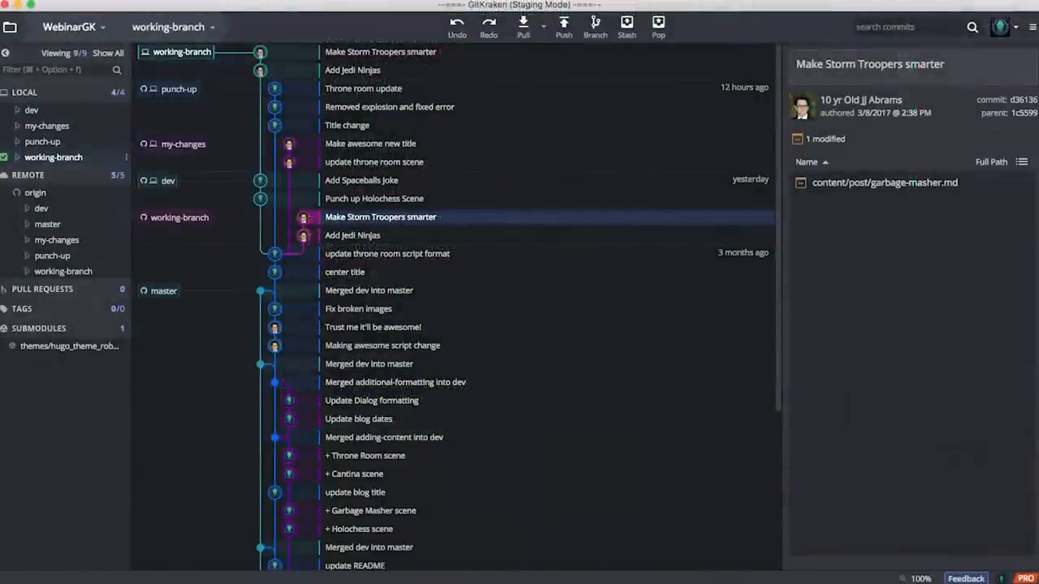
{"action": "mouse_move", "coordinate": [341, 418]}
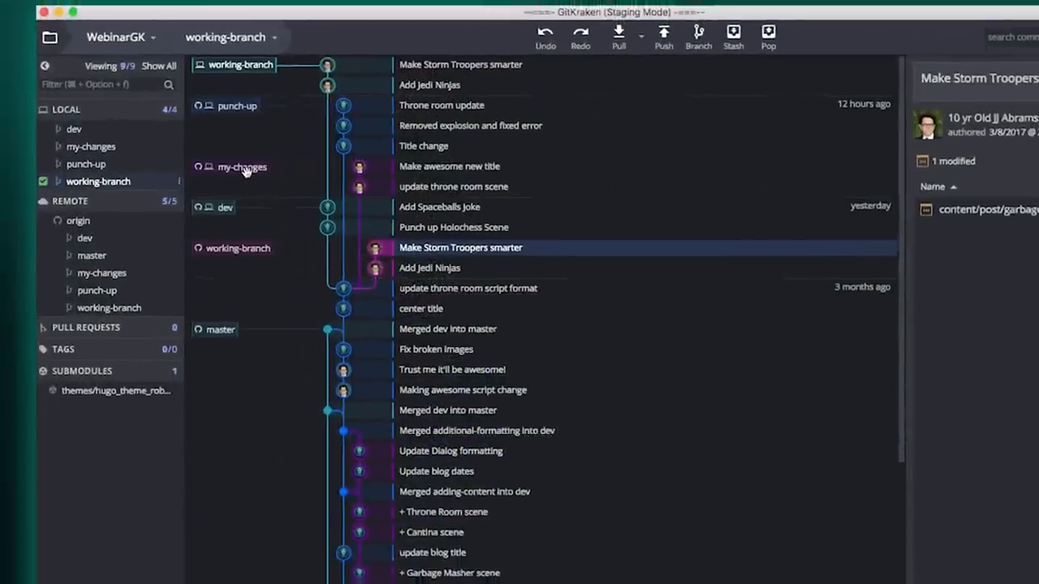
Check out my-changes and rebase it onto punch-up, stopping on a throne-room.md conflict.
{"action": "double_click", "coordinate": [91, 146]}
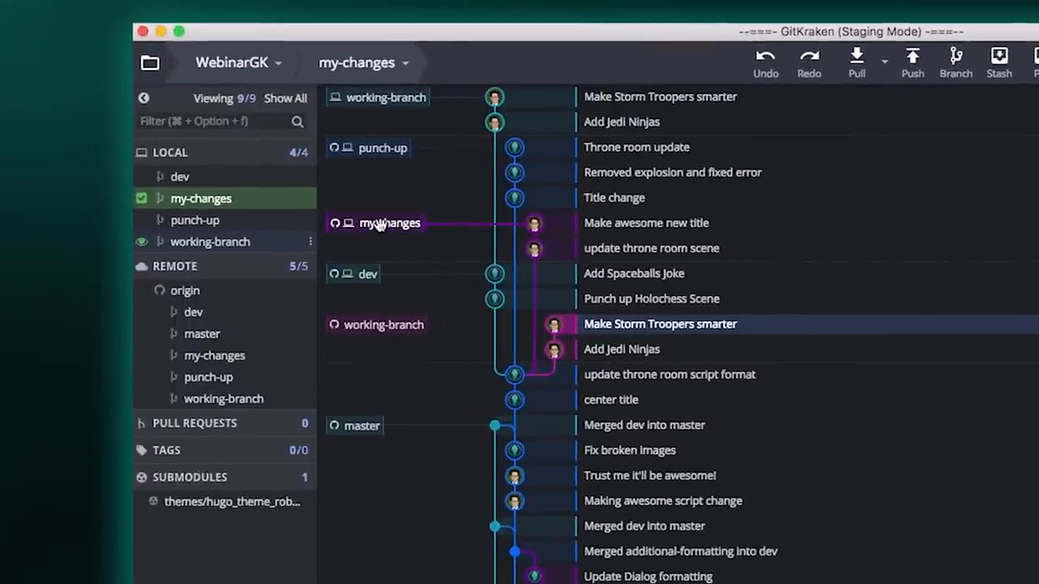
{"action": "mouse_move", "coordinate": [382, 148]}
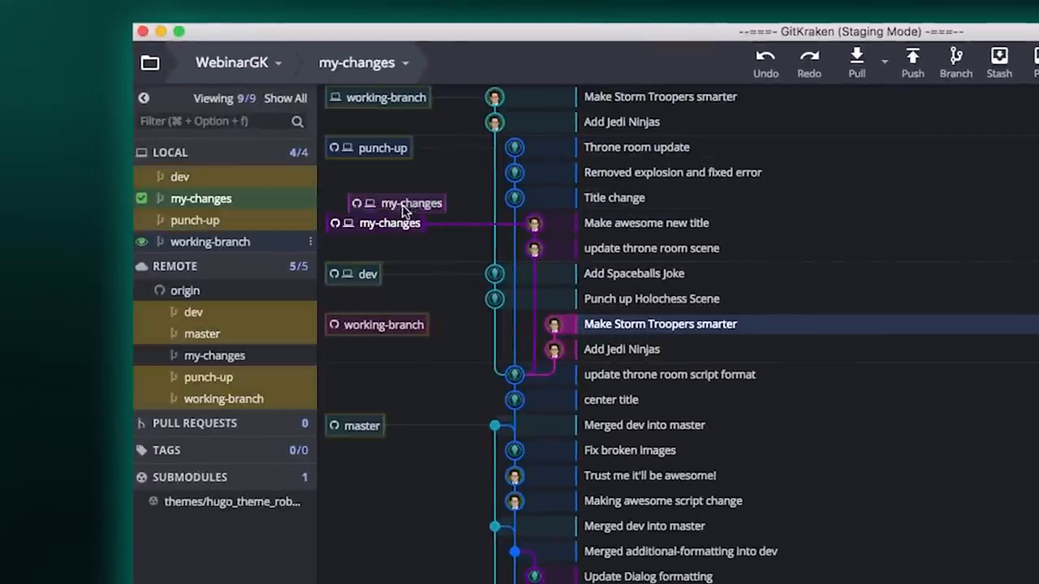
{"action": "right_click", "coordinate": [382, 148]}
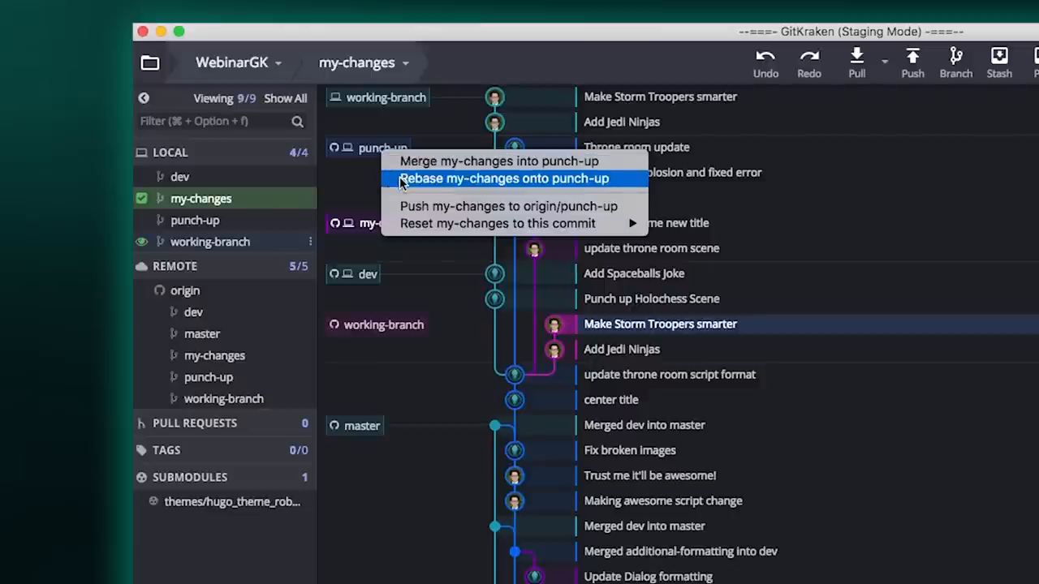
{"action": "mouse_move", "coordinate": [459, 188]}
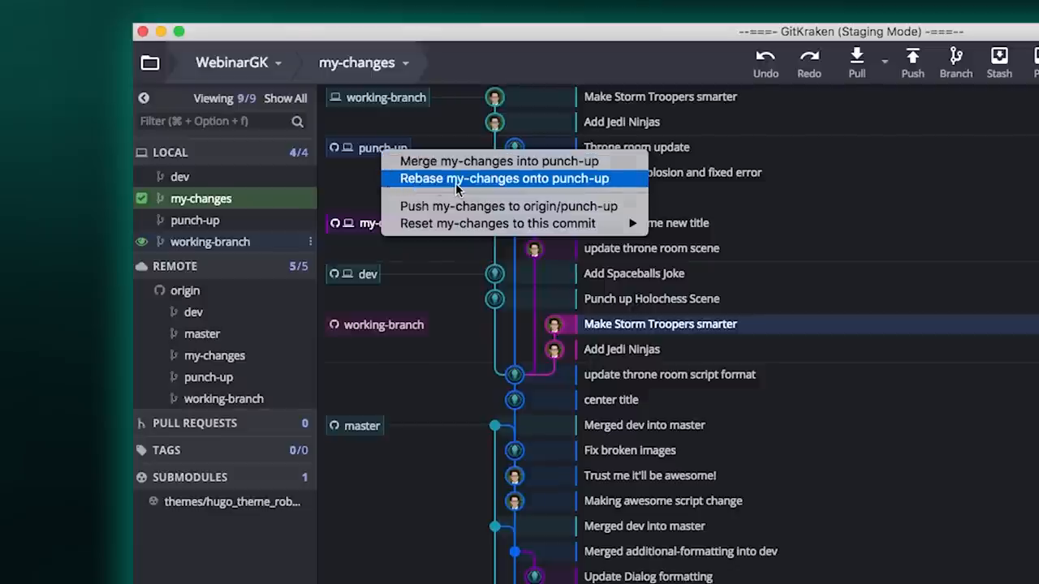
{"action": "left_click", "coordinate": [503, 178]}
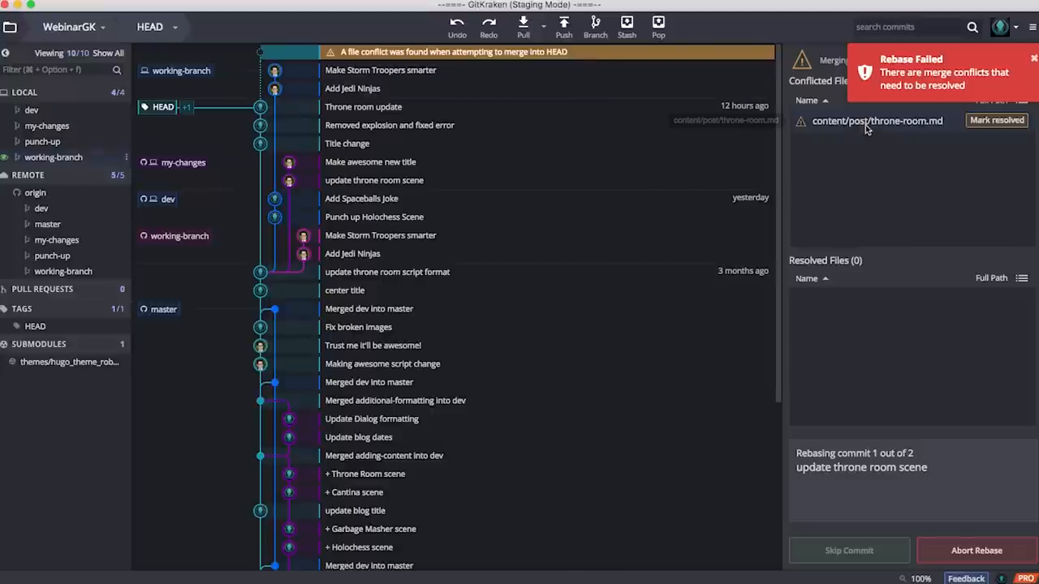
Open the conflicted throne-room.md in GitKraken's merge tool.
{"action": "left_click", "coordinate": [1034, 57]}
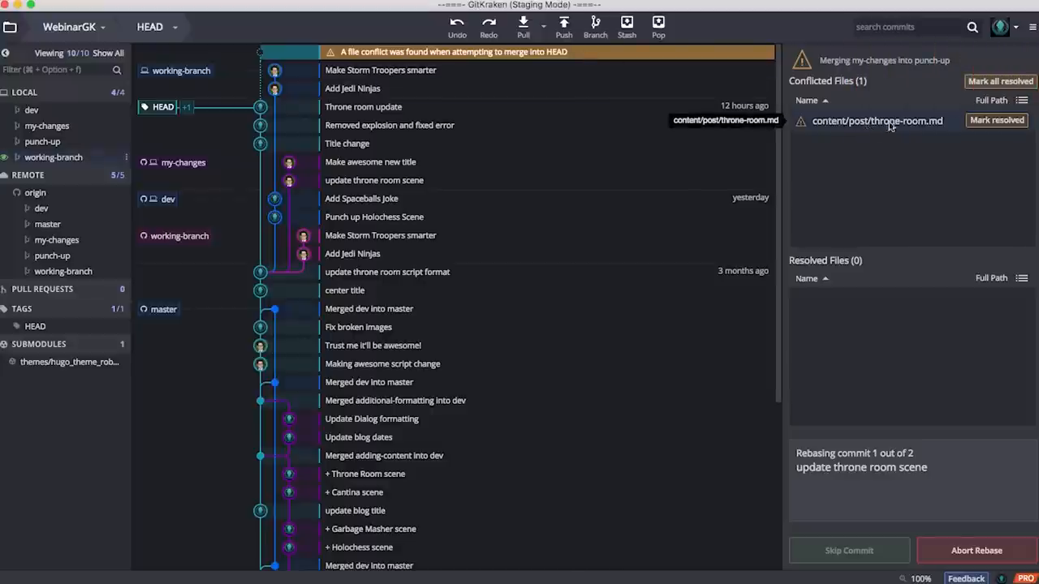
{"action": "left_click", "coordinate": [878, 120]}
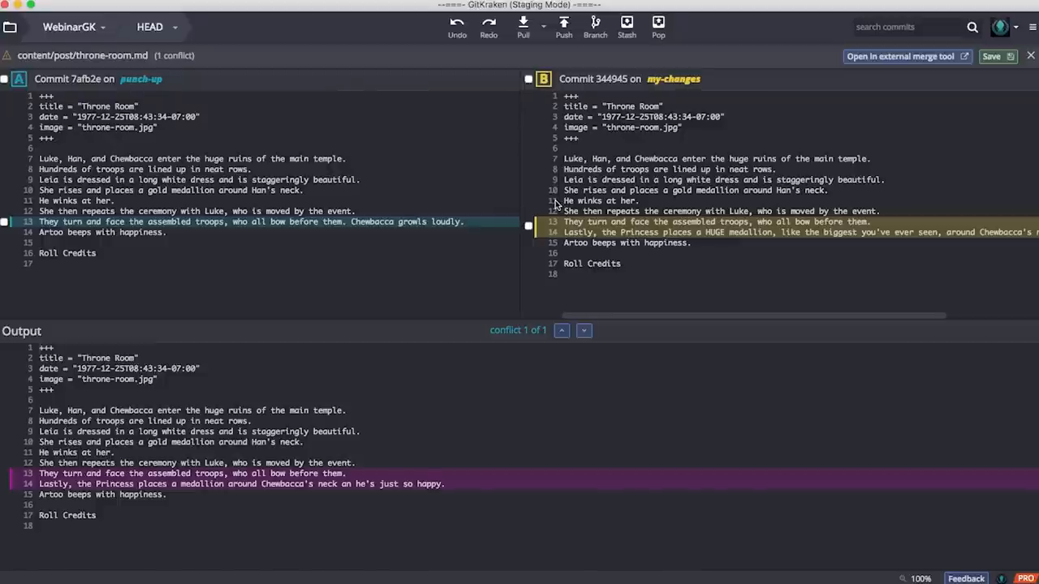
{"action": "mouse_move", "coordinate": [662, 222]}
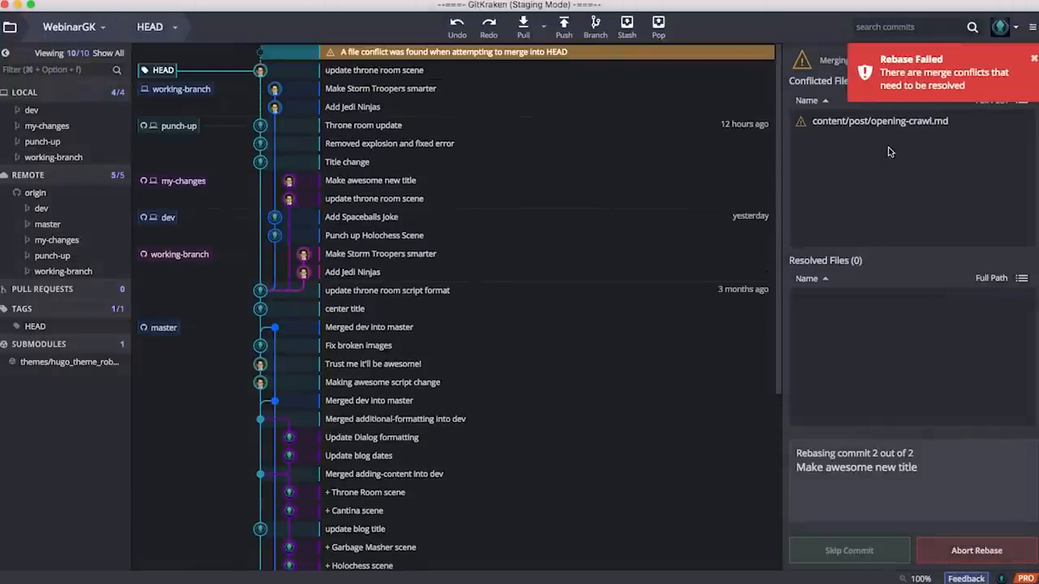
Take my-changes' title in opening-crawl.md, edit it with 'Phantom', and continue the rebase.
{"action": "left_click", "coordinate": [880, 120]}
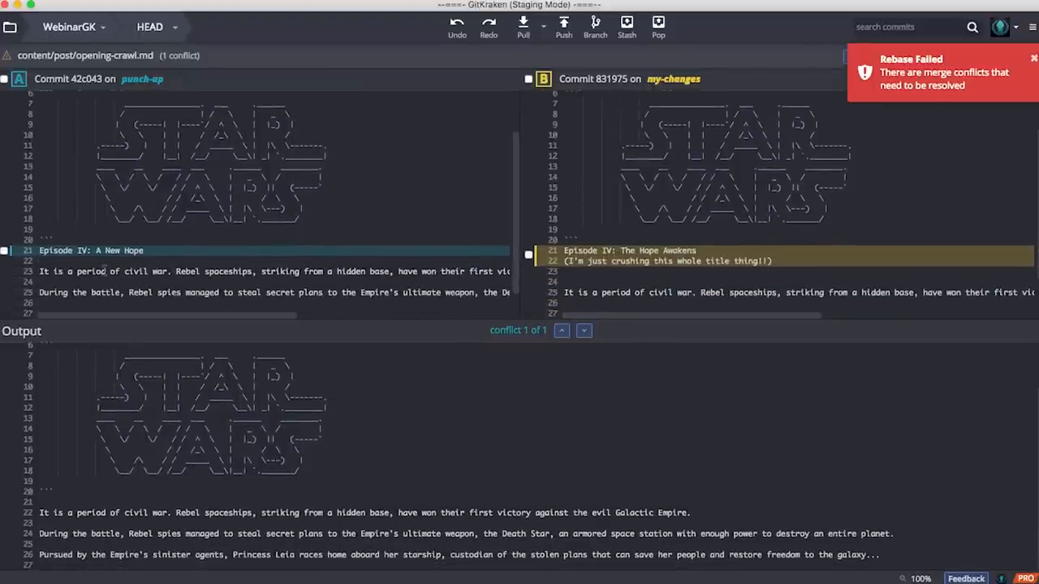
{"action": "mouse_move", "coordinate": [529, 258]}
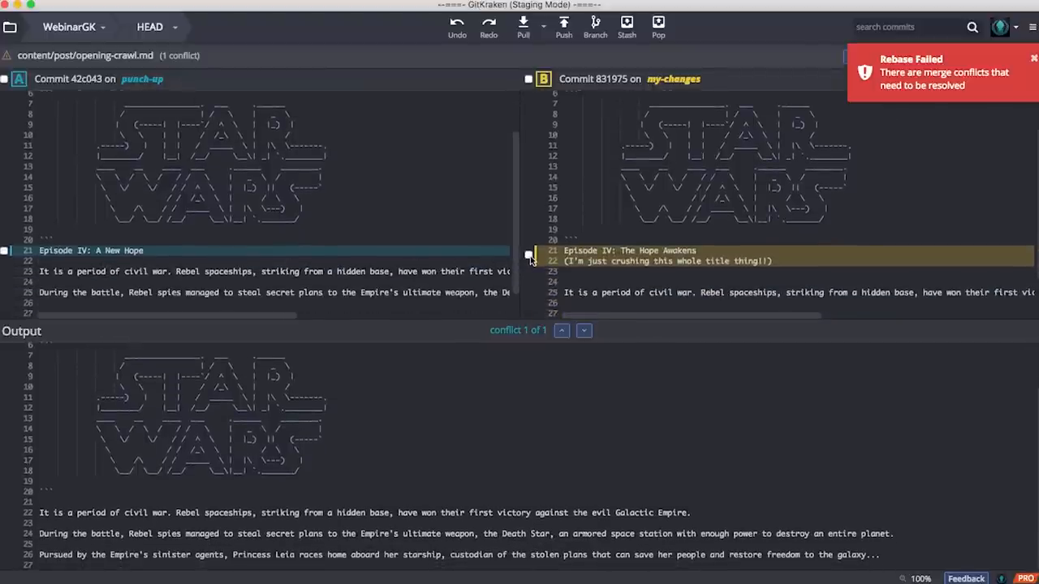
{"action": "left_click", "coordinate": [528, 255]}
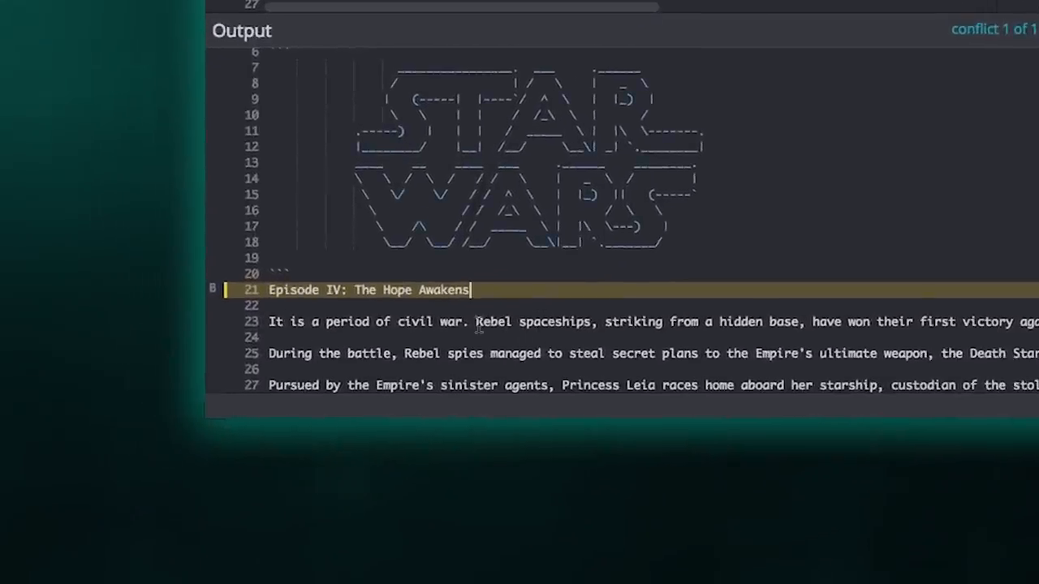
{"action": "type", "text": "Phan"}
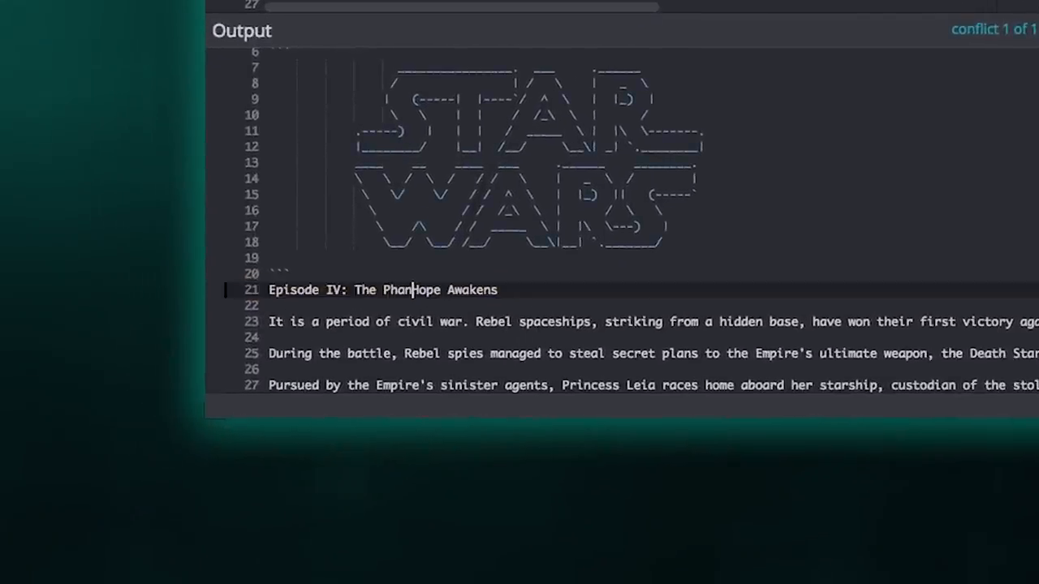
{"action": "type", "text": "tom"}
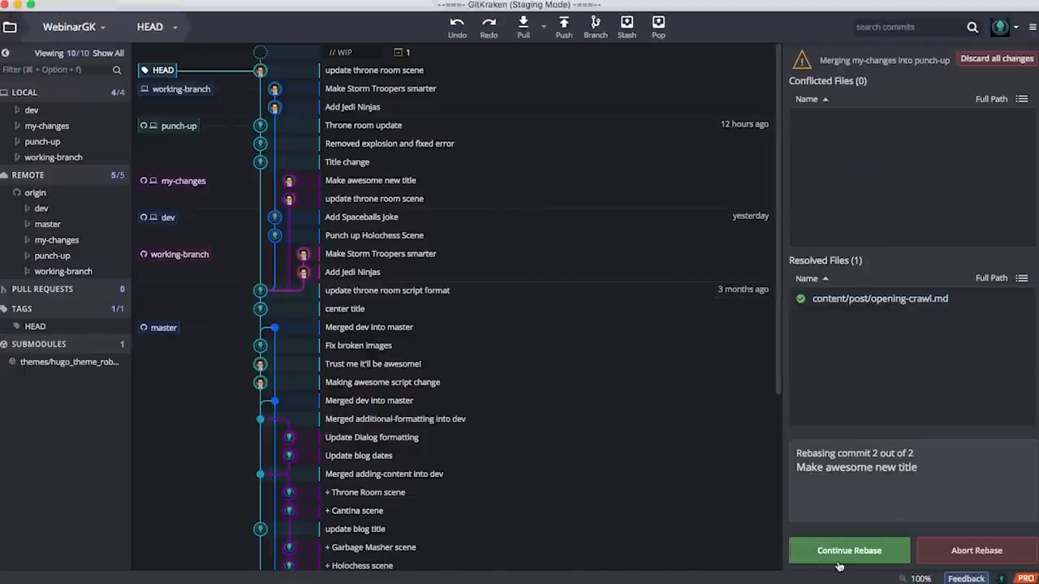
{"action": "left_click", "coordinate": [849, 550]}
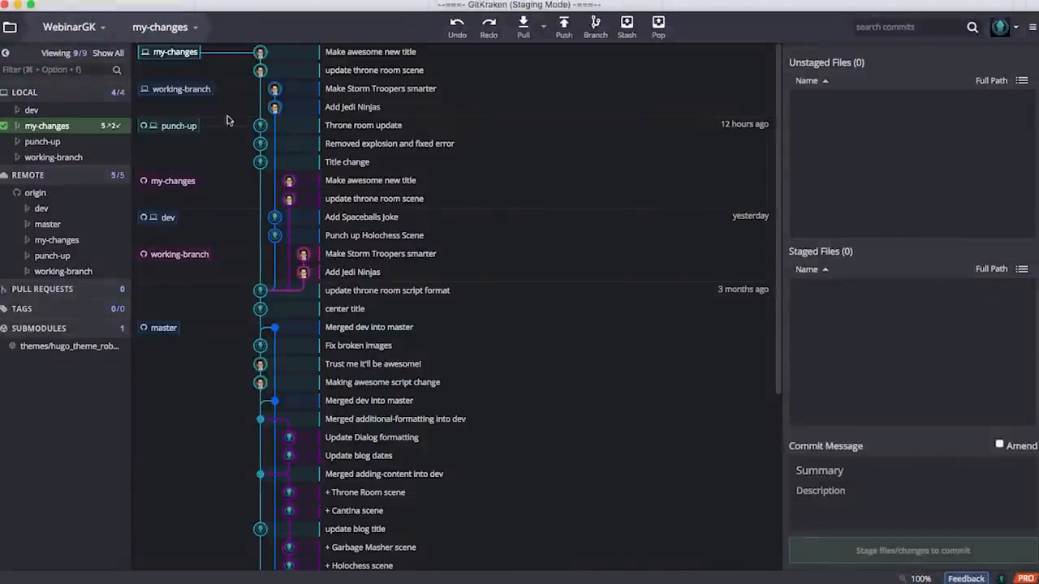
{"action": "mouse_move", "coordinate": [208, 67]}
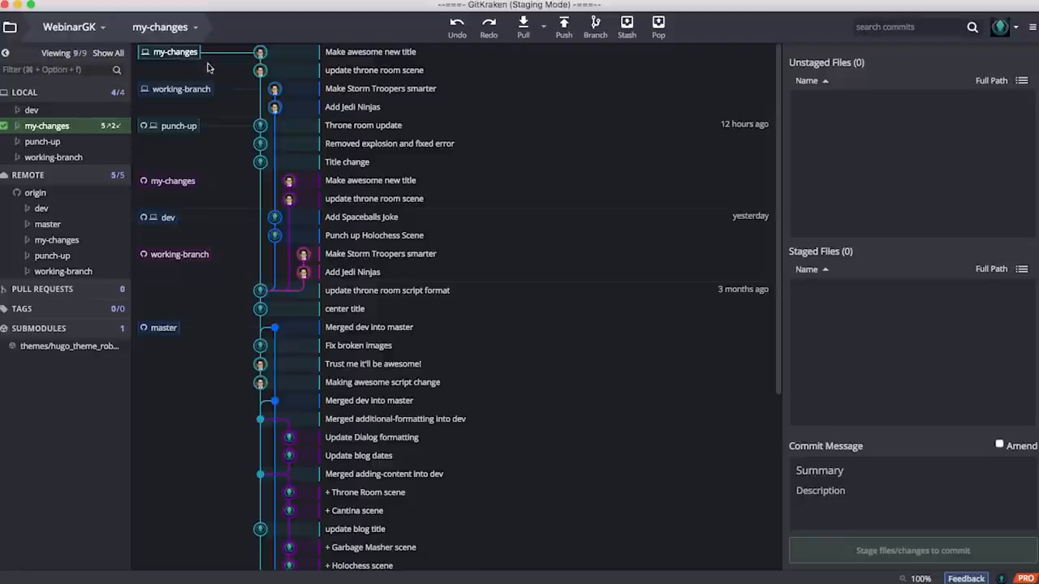